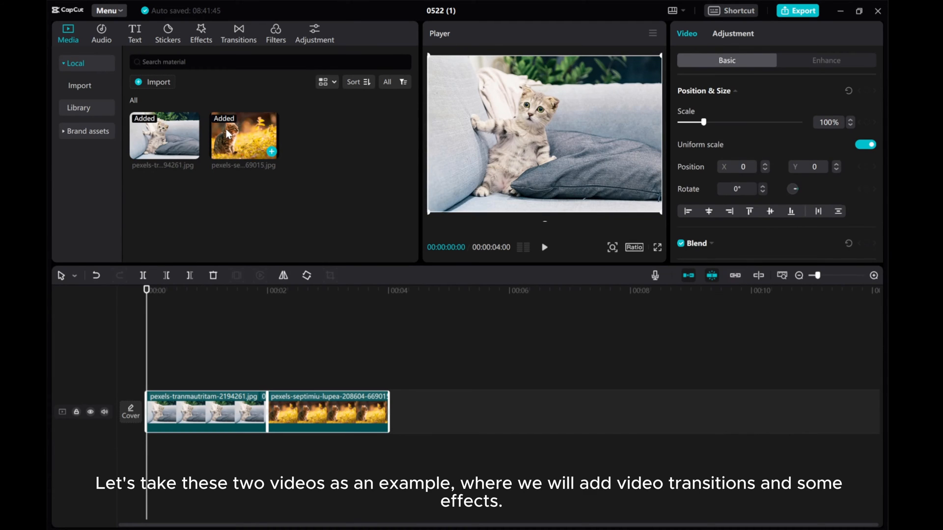
- Place a Basic transition at the cut between the two cat clips
{"action": "left_click", "coordinate": [237, 30]}
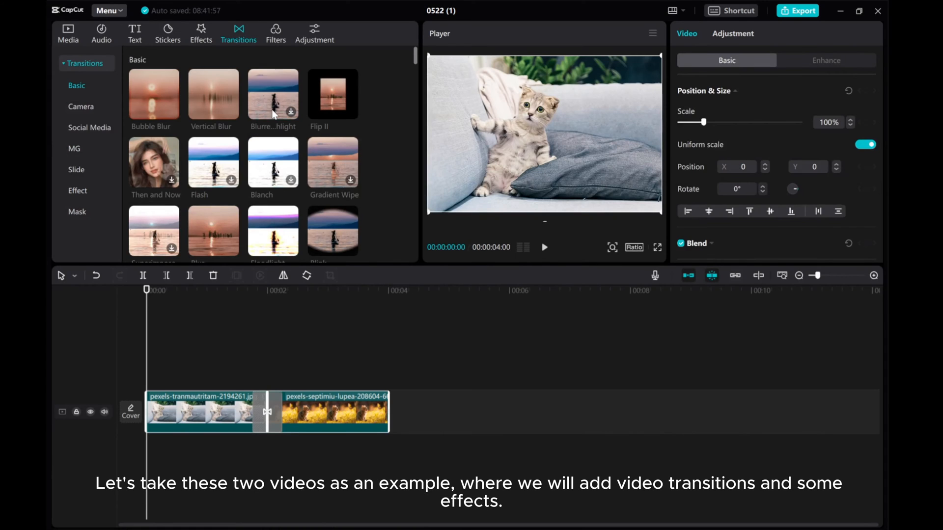
- Add the Gleam video effect on a track above the second cat clip
{"action": "left_click", "coordinate": [200, 30]}
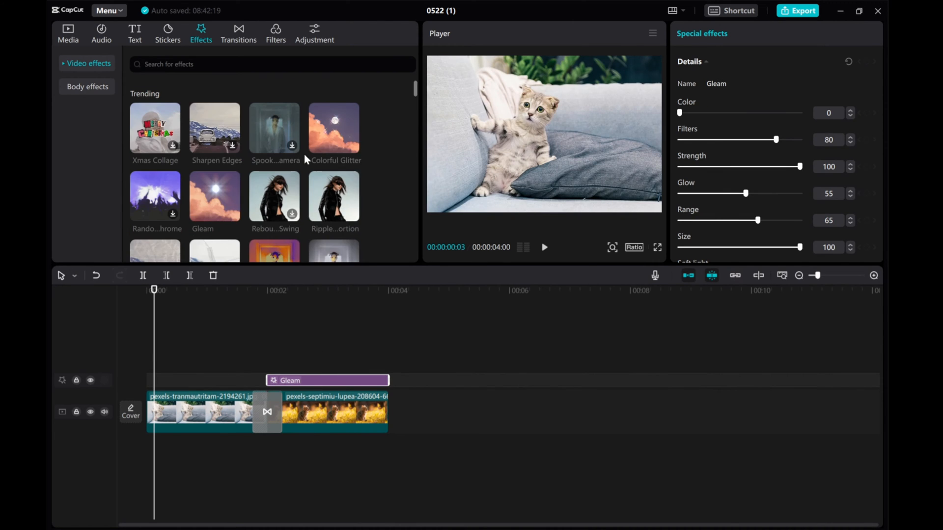
- Drop the Colorful Glitter effect above the first cat clip
{"action": "left_click", "coordinate": [333, 127]}
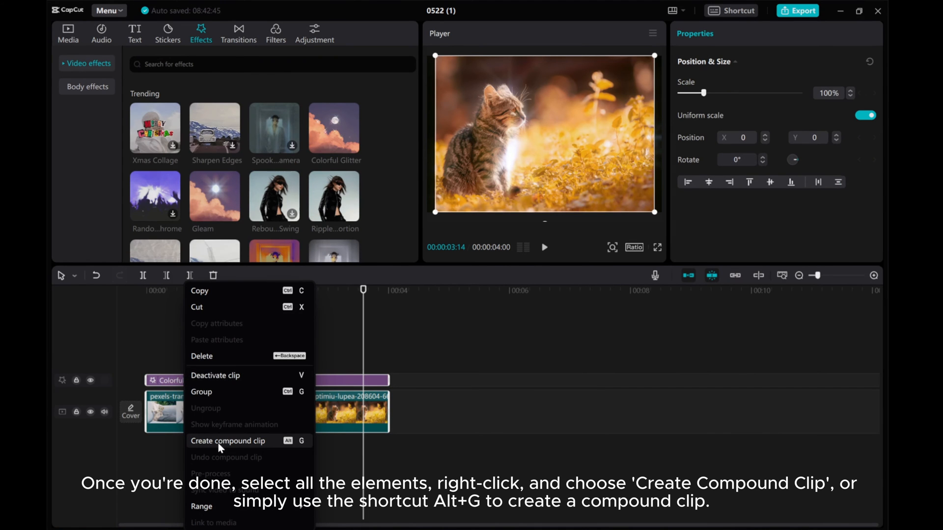
{"action": "left_click", "coordinate": [228, 441]}
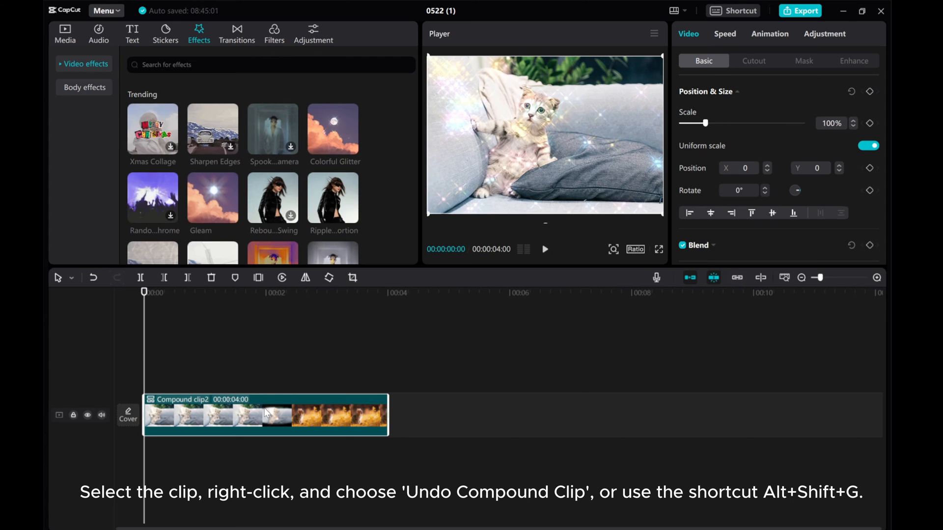
- Undo the compound clip, restoring both clips with their transition and effects
{"action": "right_click", "coordinate": [264, 414]}
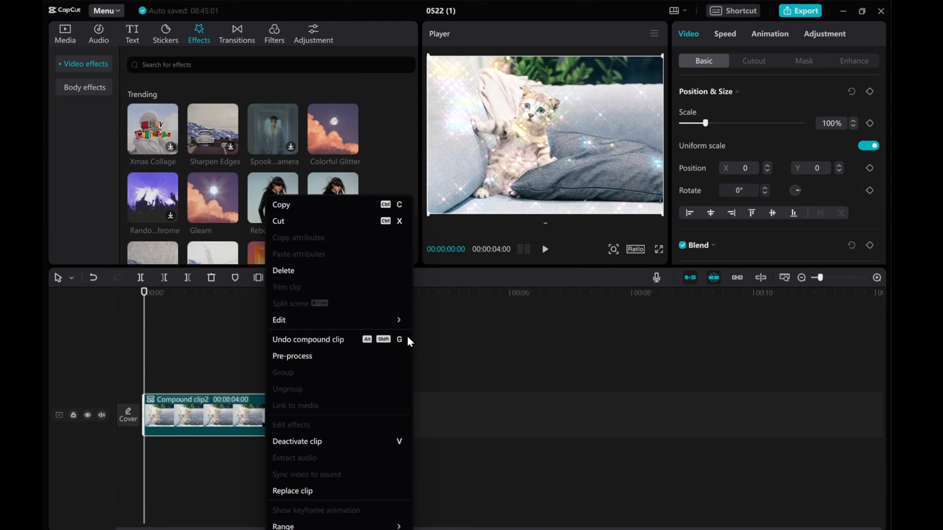
{"action": "mouse_move", "coordinate": [307, 338]}
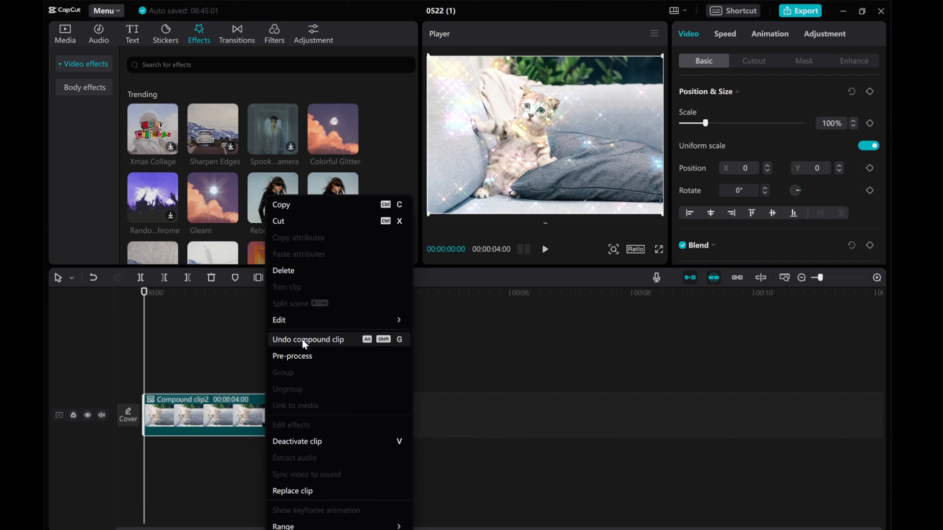
{"action": "left_click", "coordinate": [308, 339]}
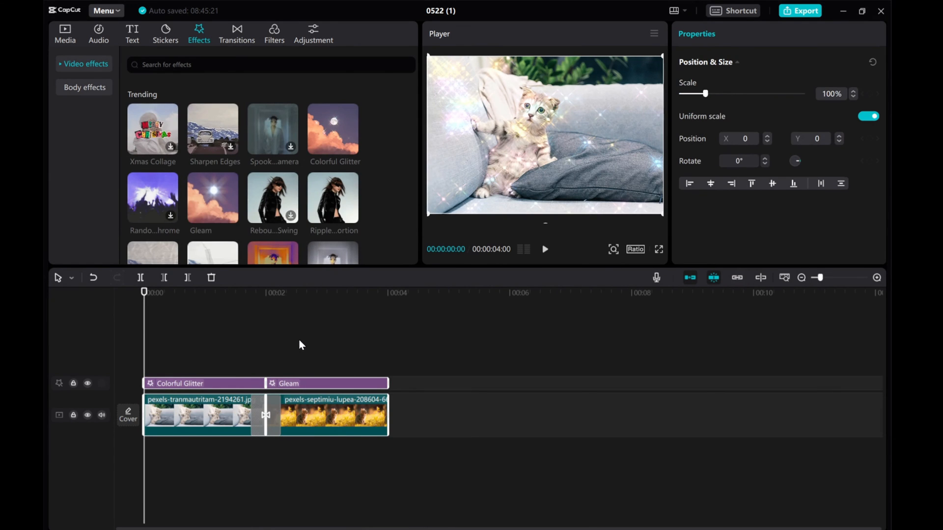
- Select Colorful Glitter over the first clip and replace it with Camera Focus II
{"action": "left_click", "coordinate": [204, 384]}
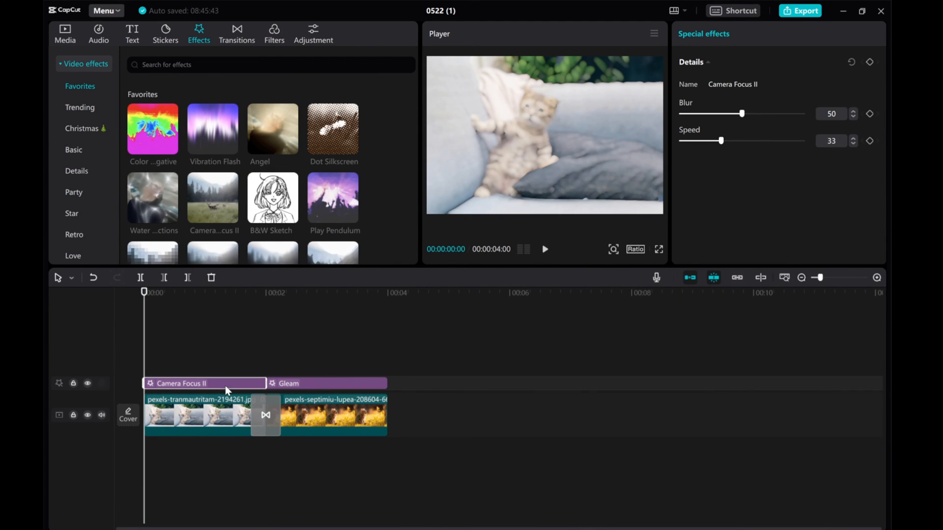
- Replace Camera Focus II with Random Monochrome from Trending and show its settings
{"action": "left_click", "coordinate": [199, 414]}
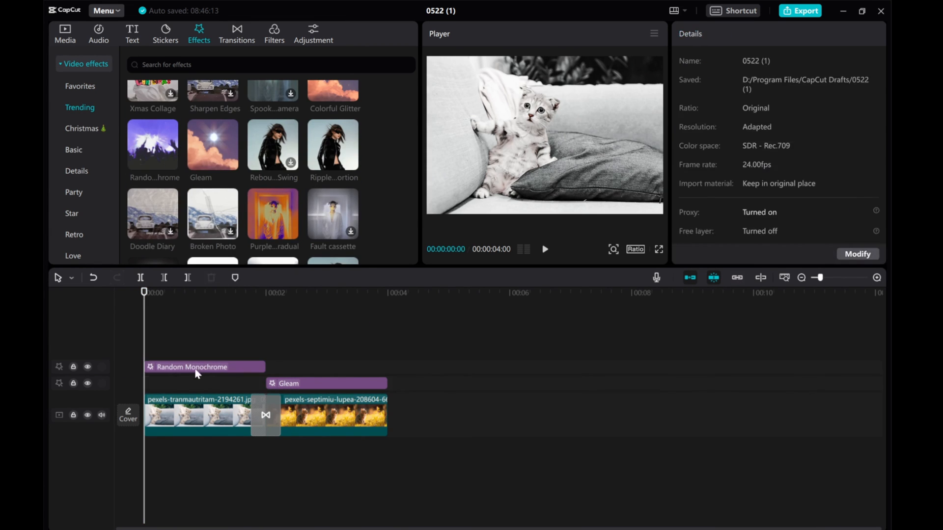
{"action": "left_click", "coordinate": [205, 366]}
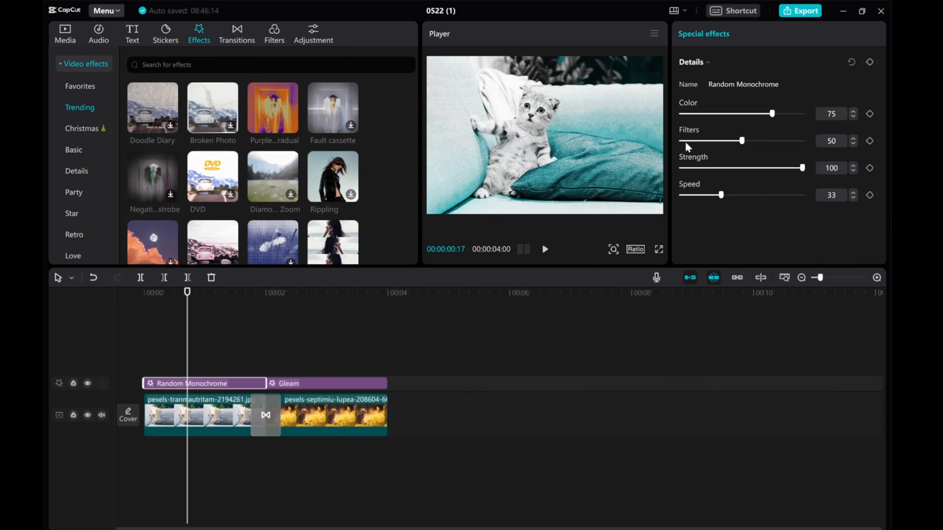